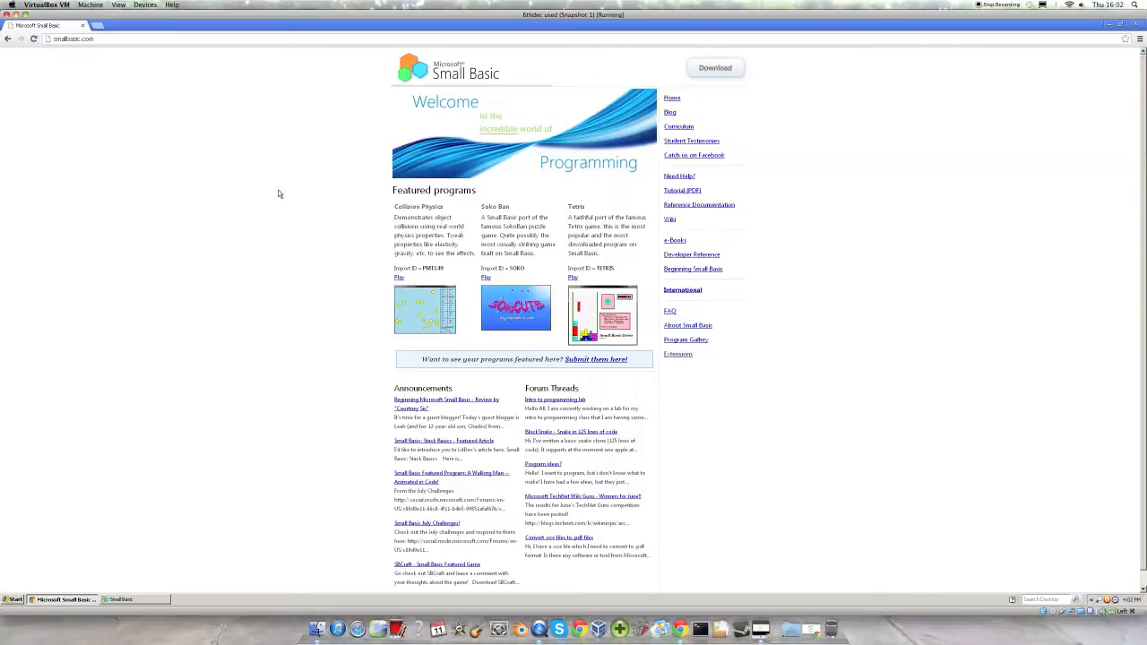
pyautogui.moveTo(85, 65)
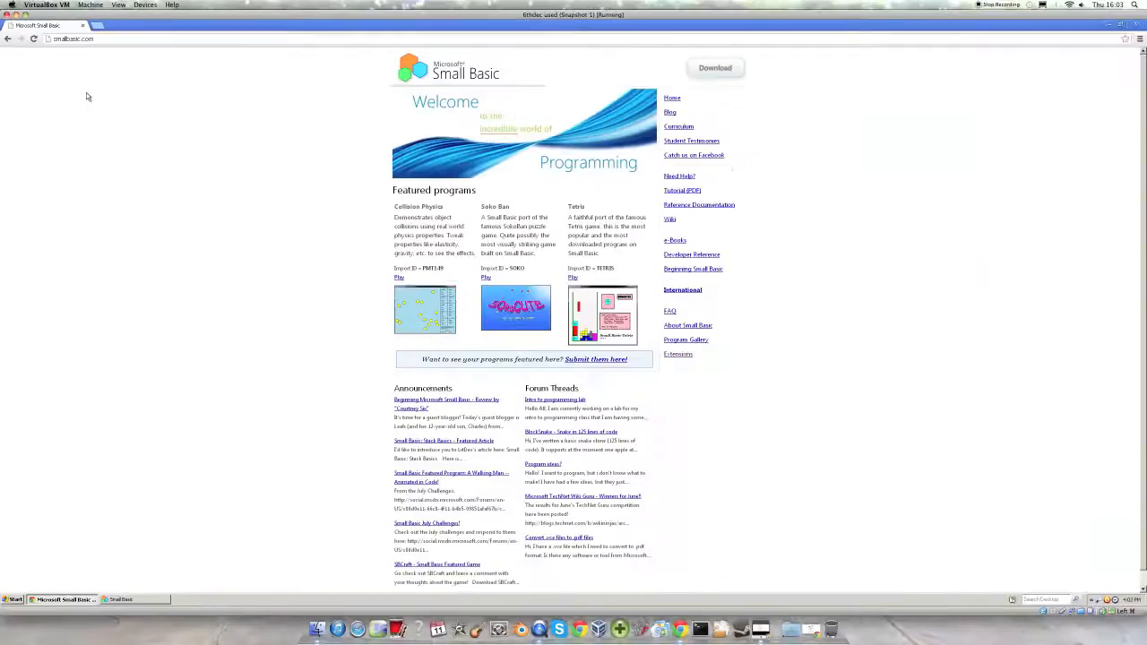
# - Switch to Small Basic and start a new, blank Untitled program
pyautogui.click(715, 69)
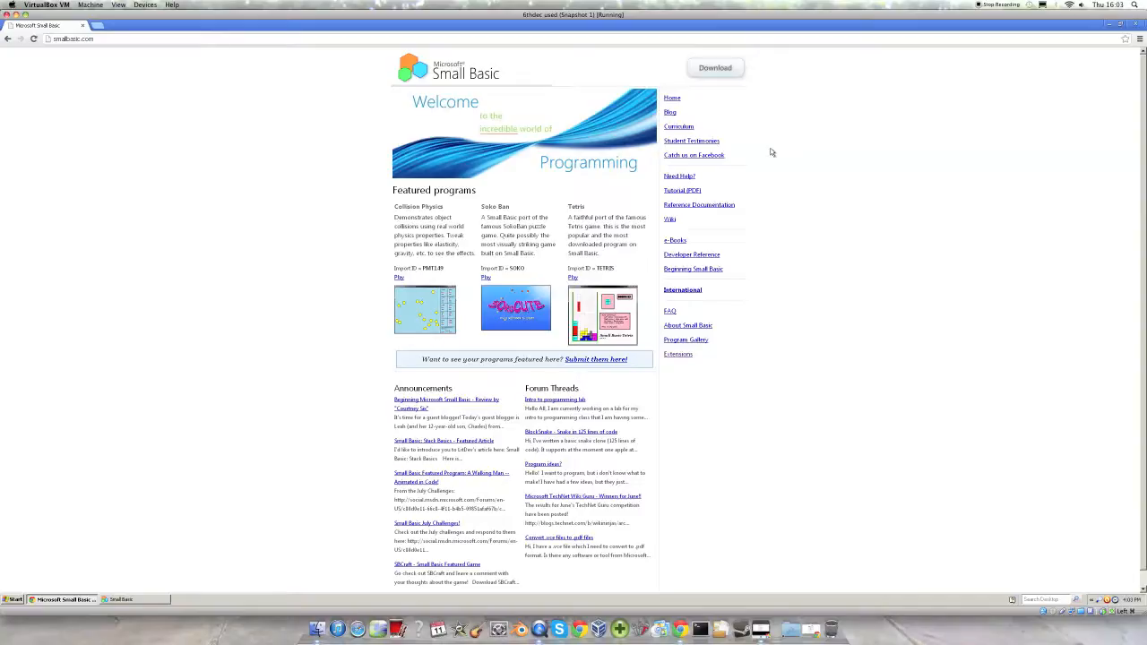
pyautogui.moveTo(166, 526)
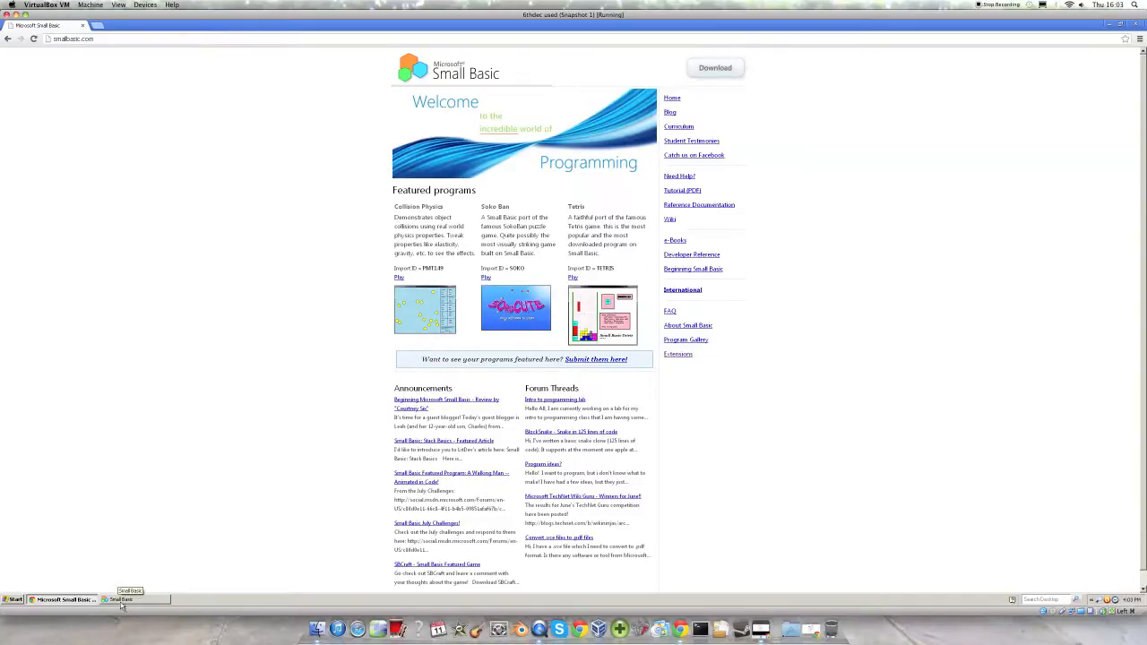
pyautogui.click(119, 599)
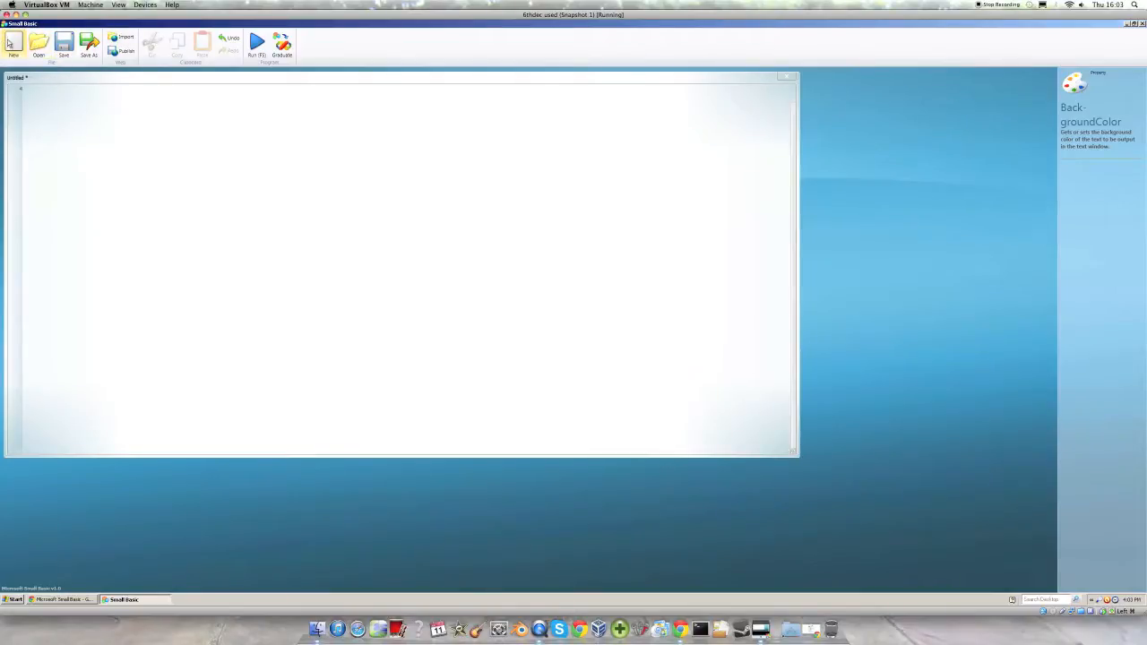
pyautogui.click(14, 44)
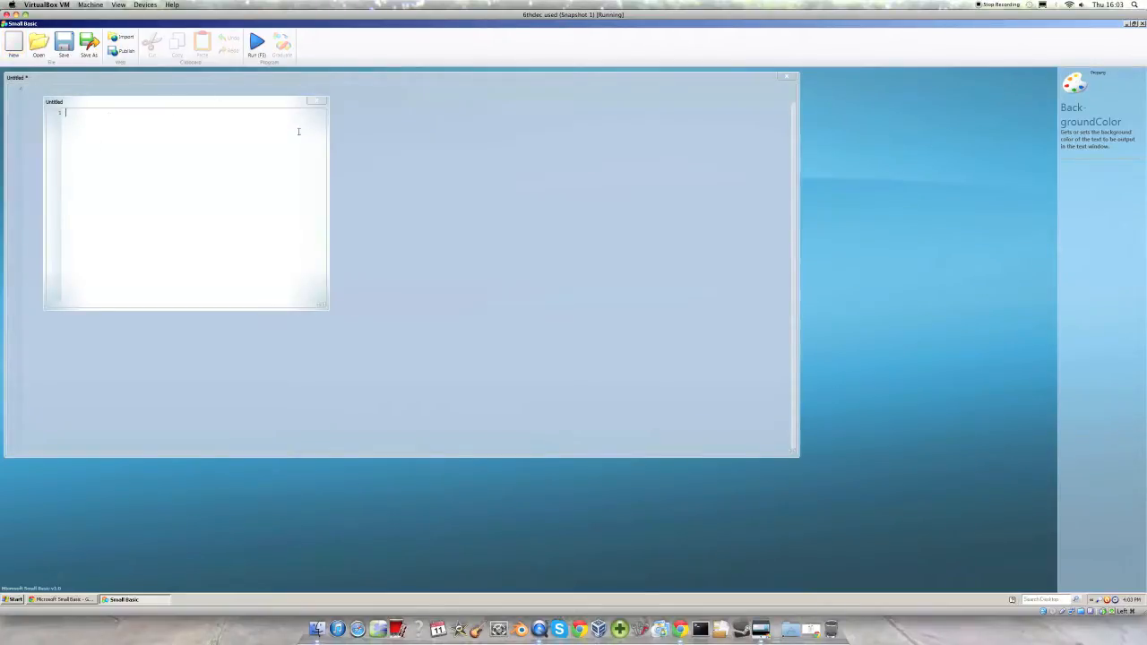
pyautogui.moveTo(328, 115)
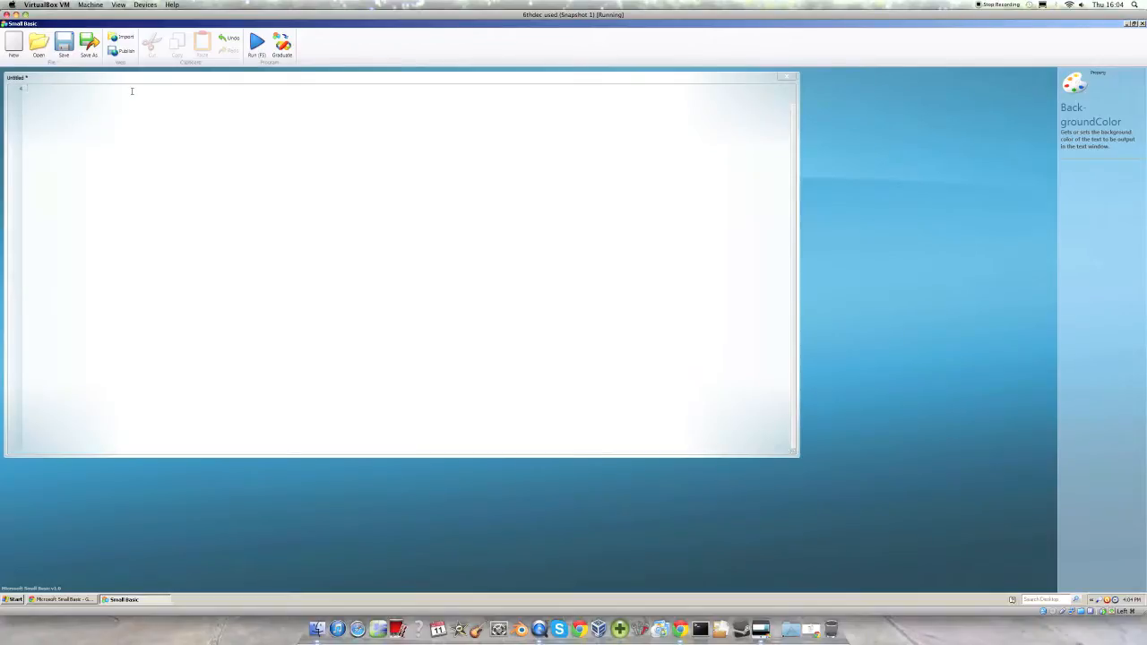
# - Type T on the first code line to bring up TextWindow in autocomplete
pyautogui.write('T')
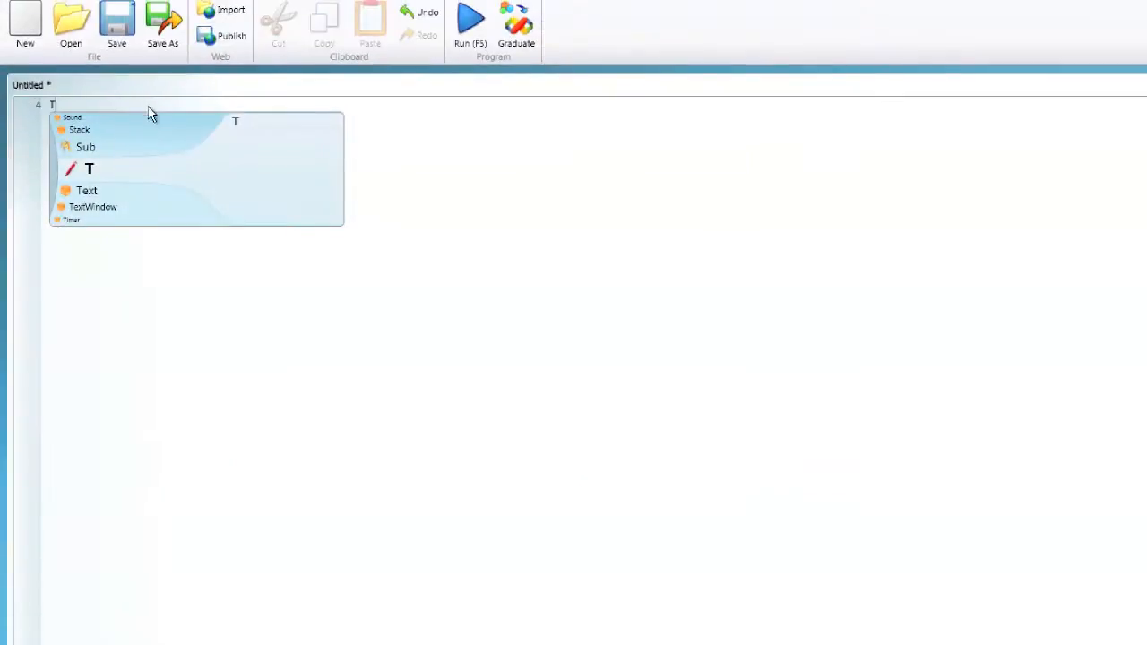
pyautogui.moveTo(276, 162)
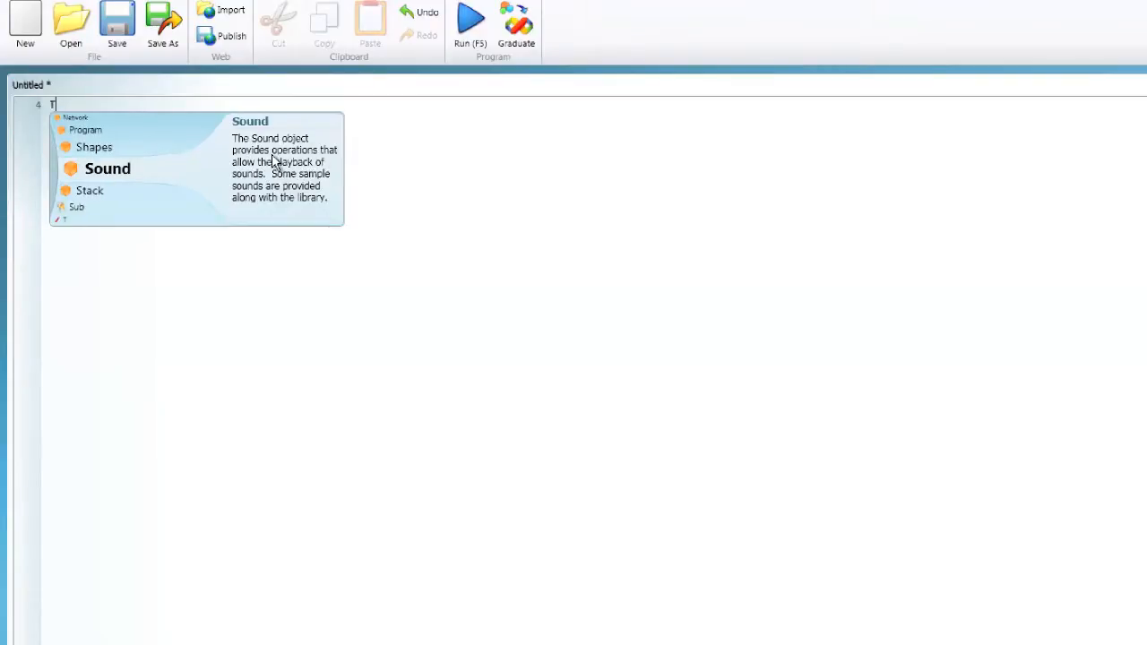
pyautogui.moveTo(377, 159)
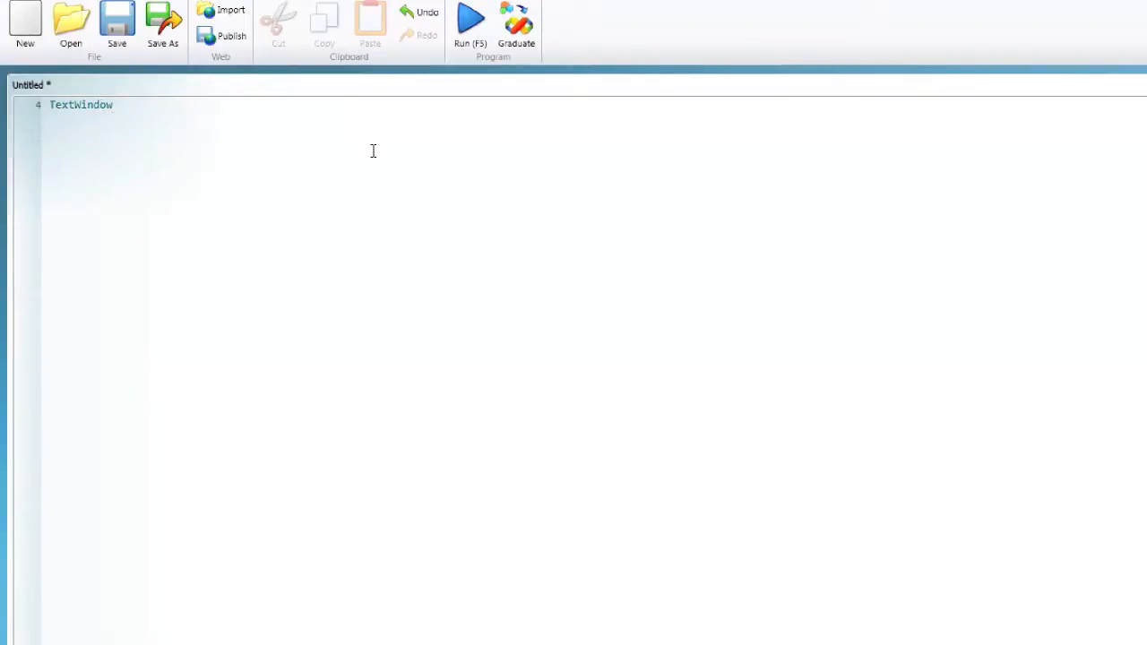
# - Write TextWindow.WriteLine("Hello") as the first code line
pyautogui.click(114, 105)
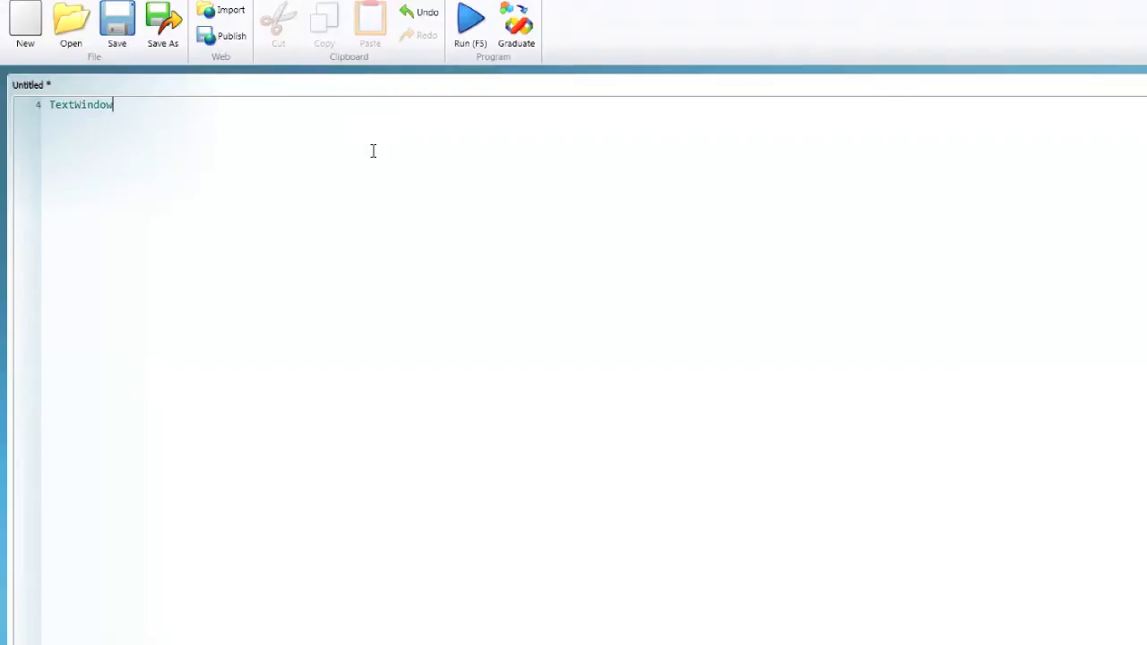
pyautogui.write('.')
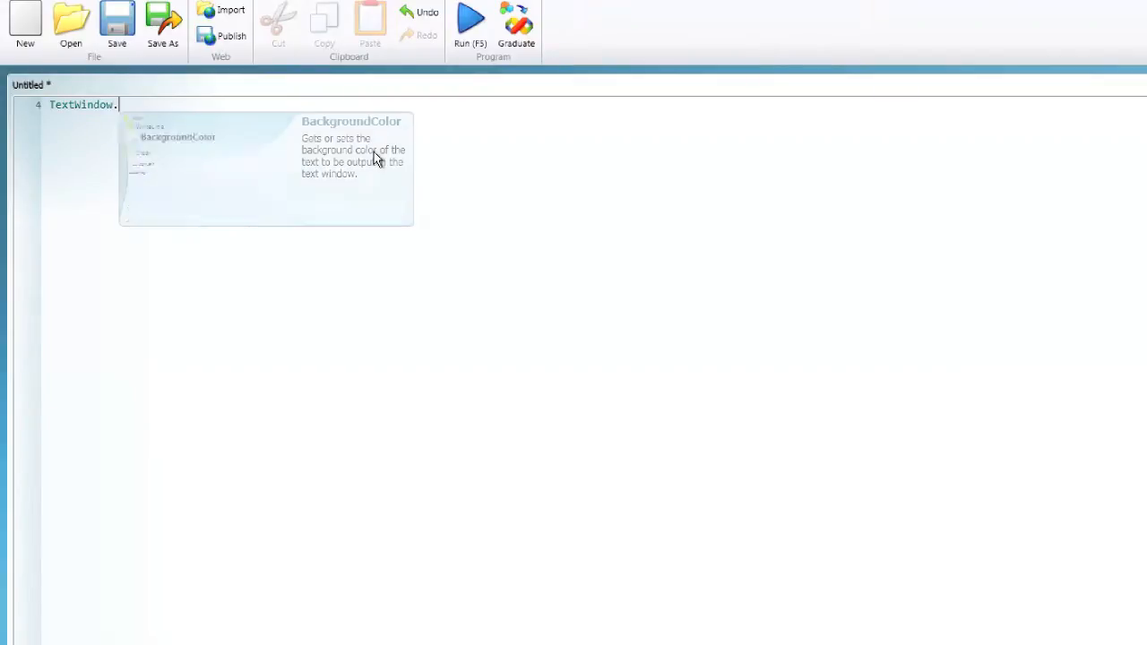
pyautogui.write('WriteLine')
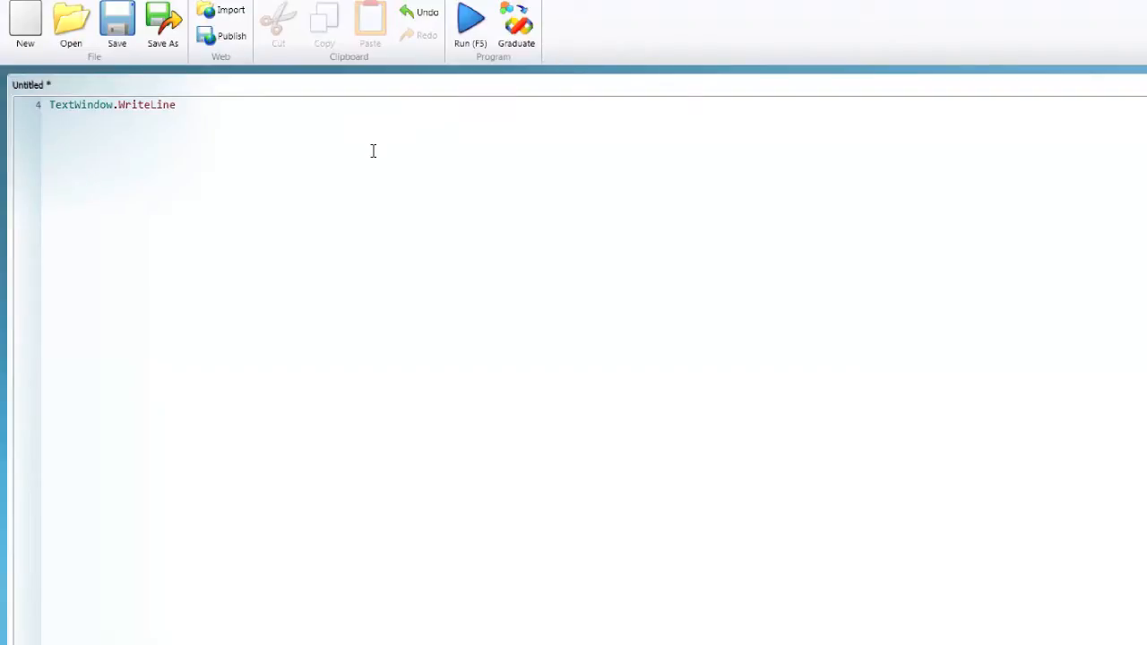
pyautogui.write('(')
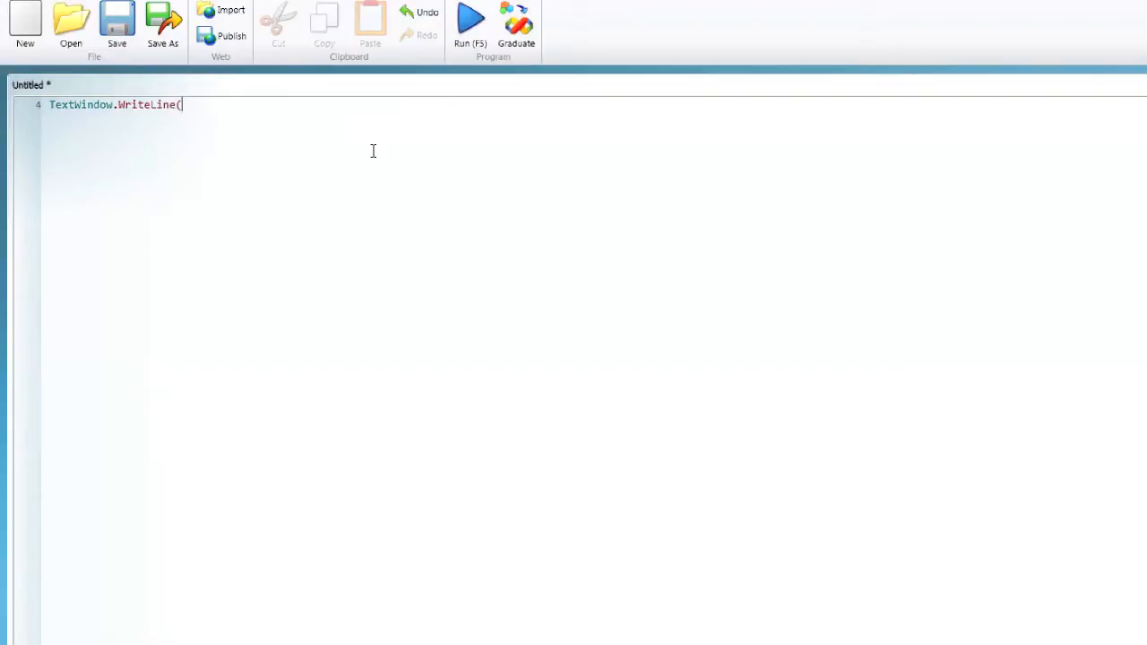
pyautogui.write('"')
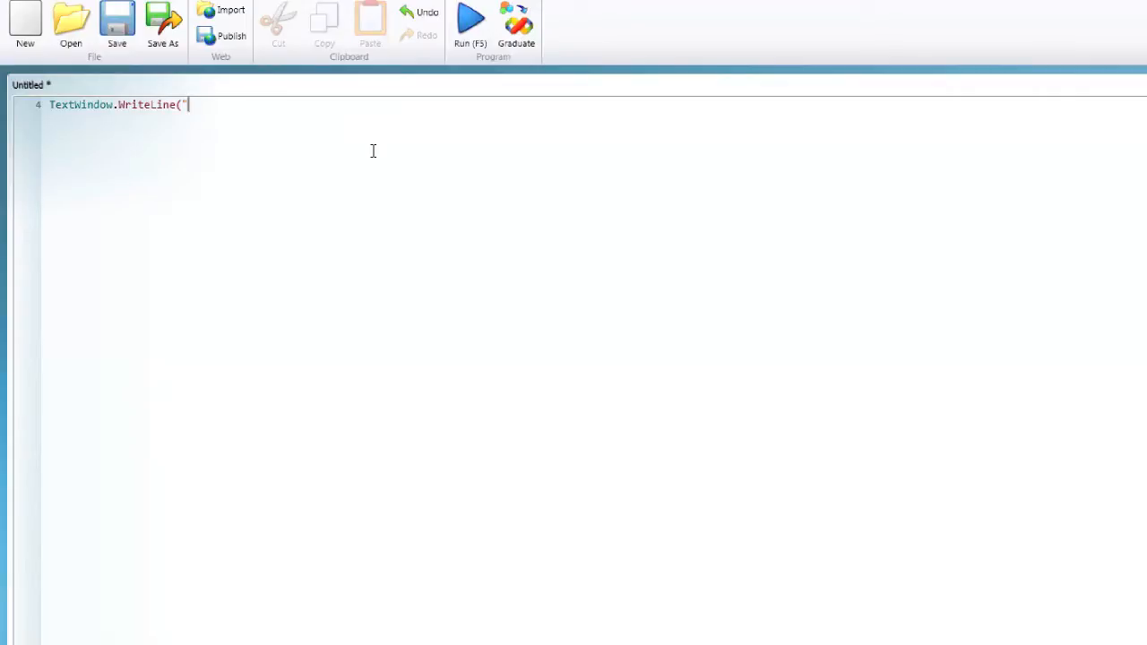
pyautogui.write('Hel')
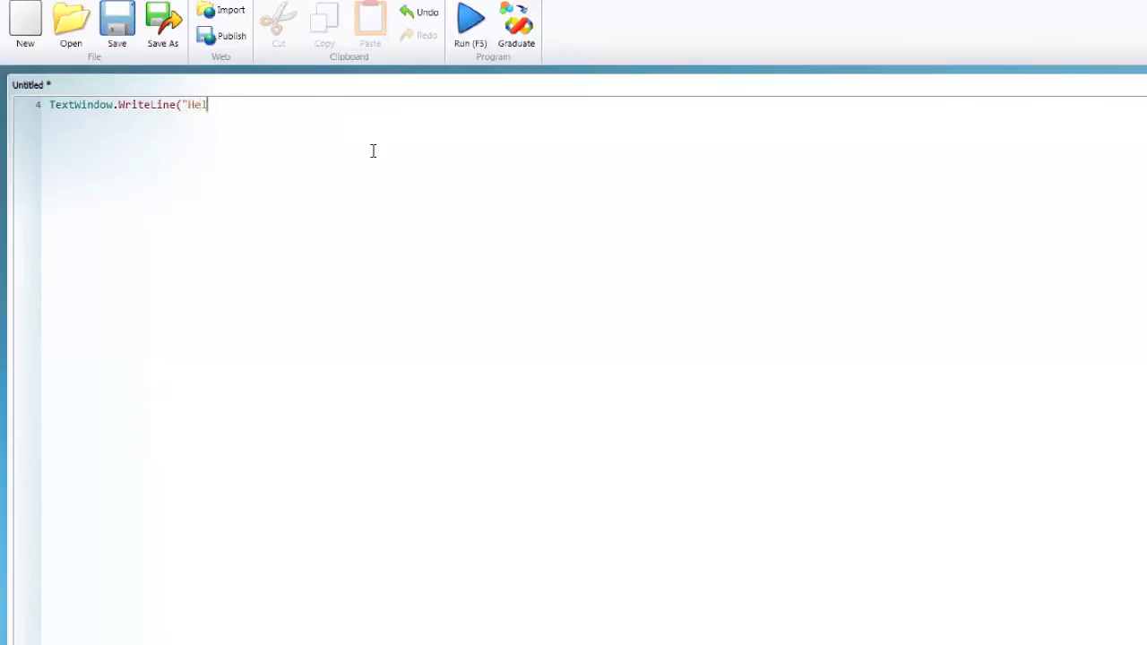
pyautogui.write('lo')
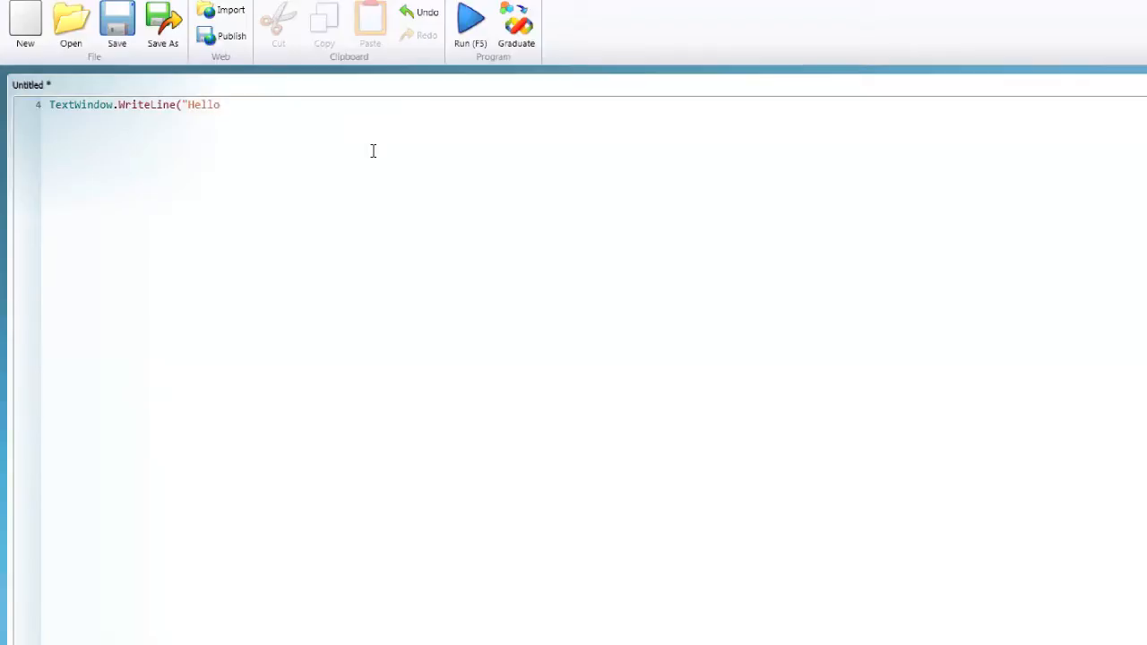
pyautogui.write('"')
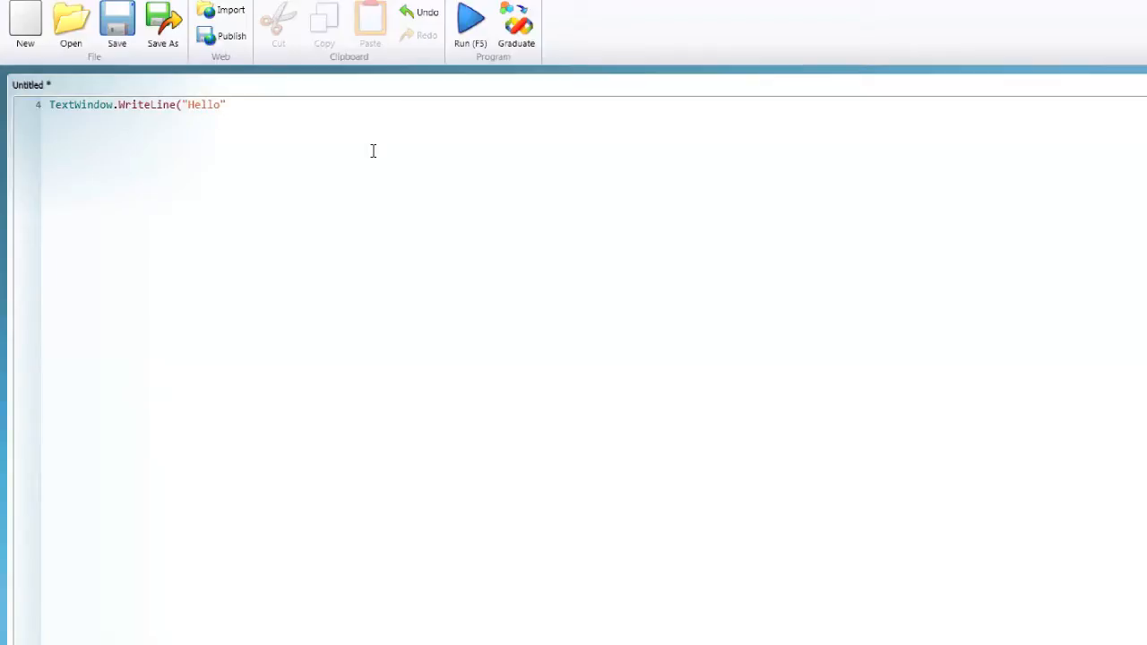
pyautogui.write(')')
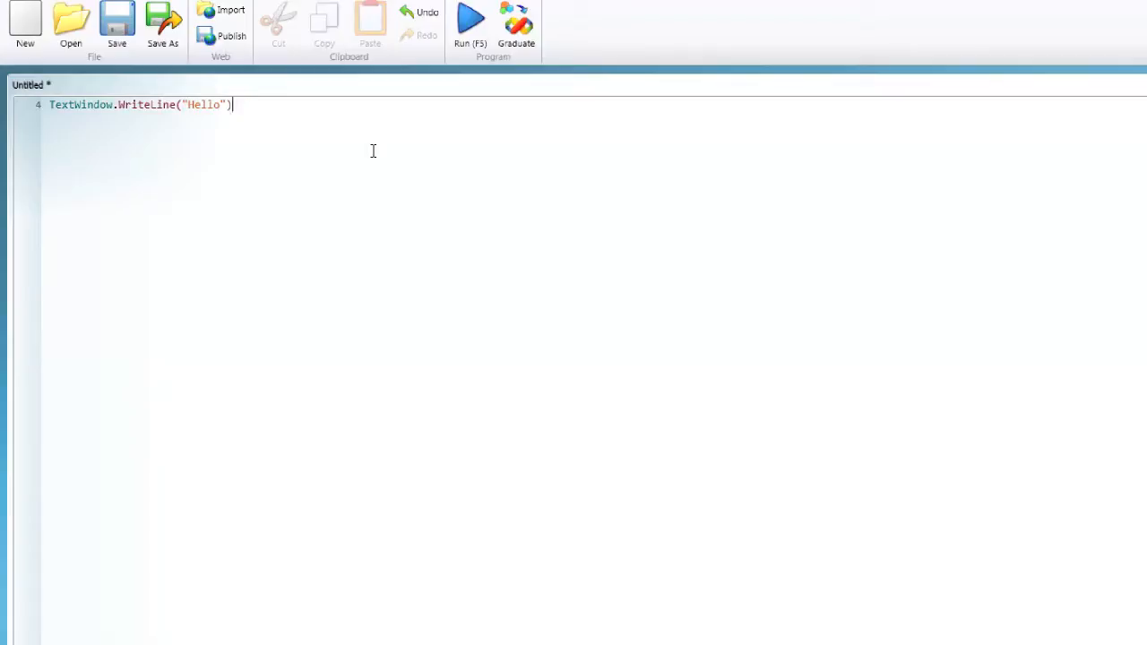
pyautogui.moveTo(425, 93)
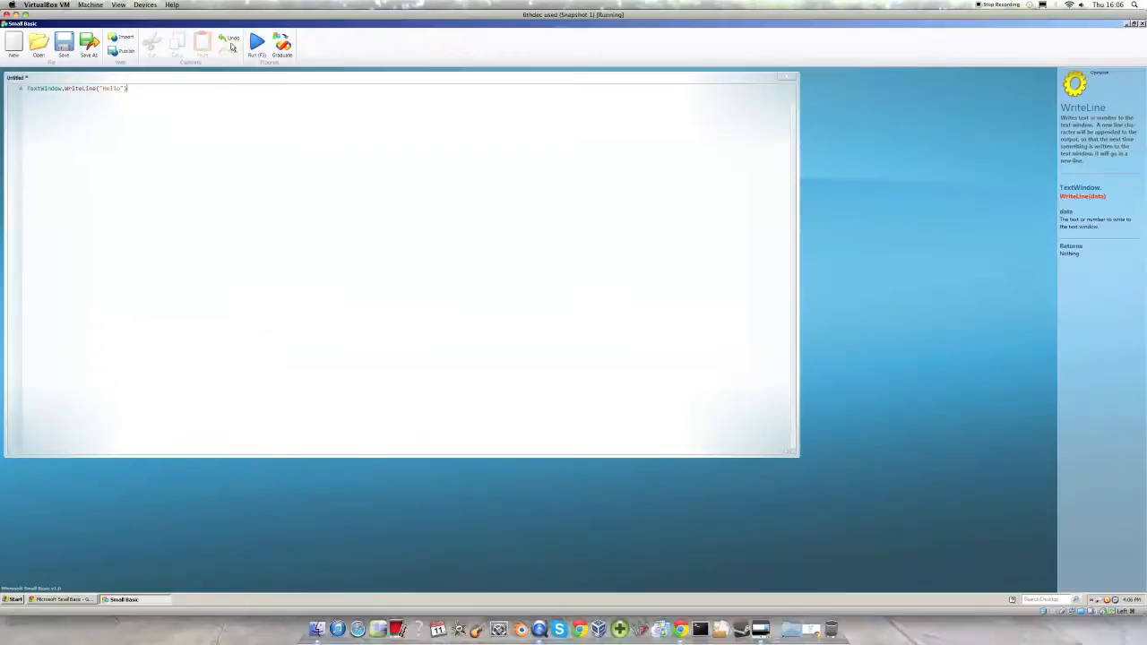
# - Run the program to print Hello in the console, then close it
pyautogui.click(257, 43)
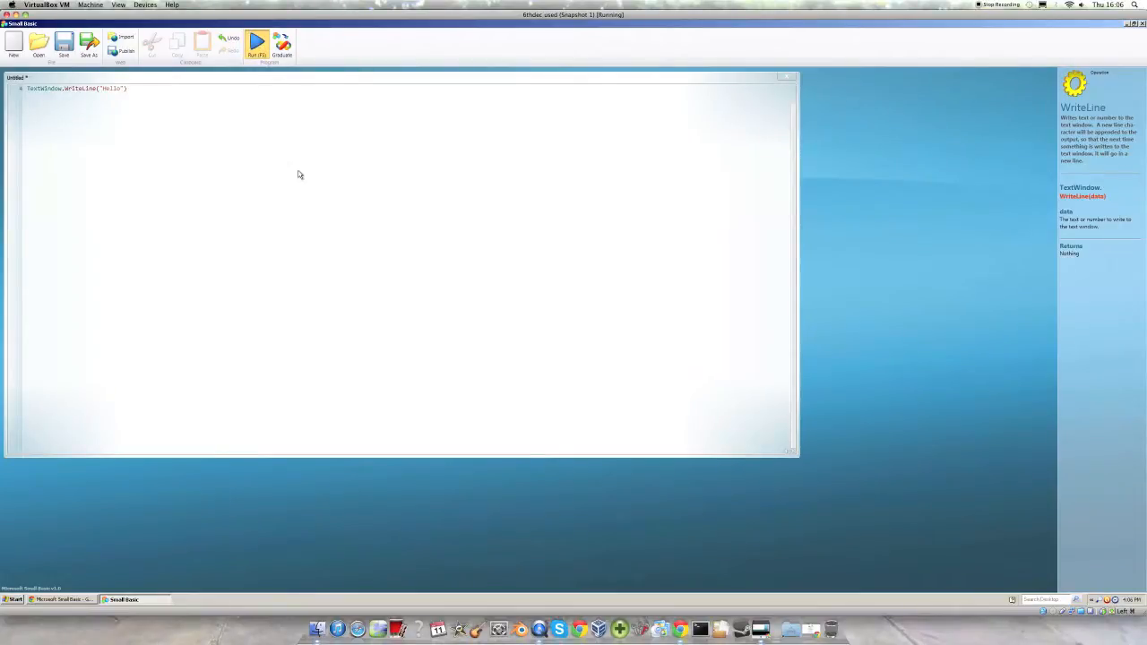
pyautogui.click(257, 41)
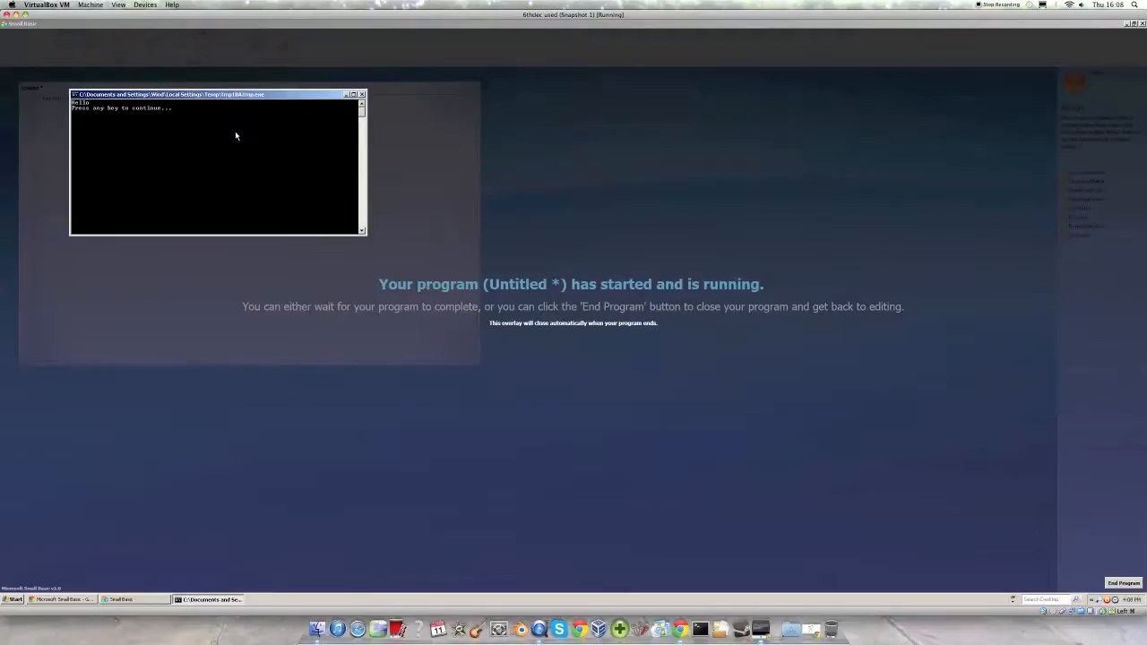
pyautogui.moveTo(94, 112)
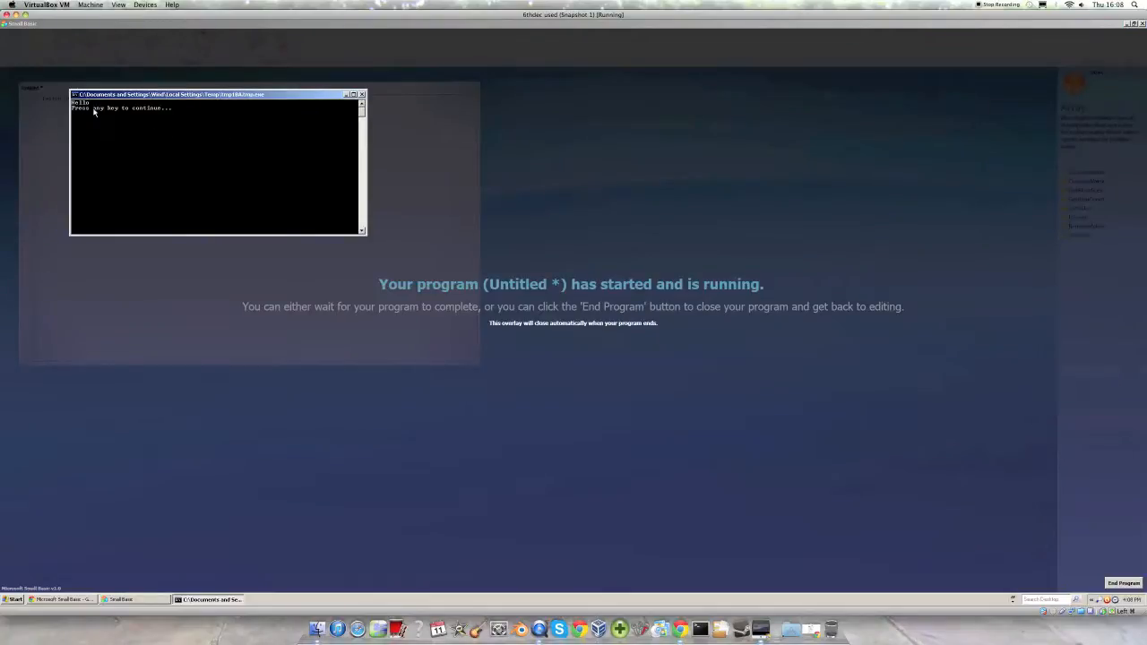
pyautogui.click(1124, 583)
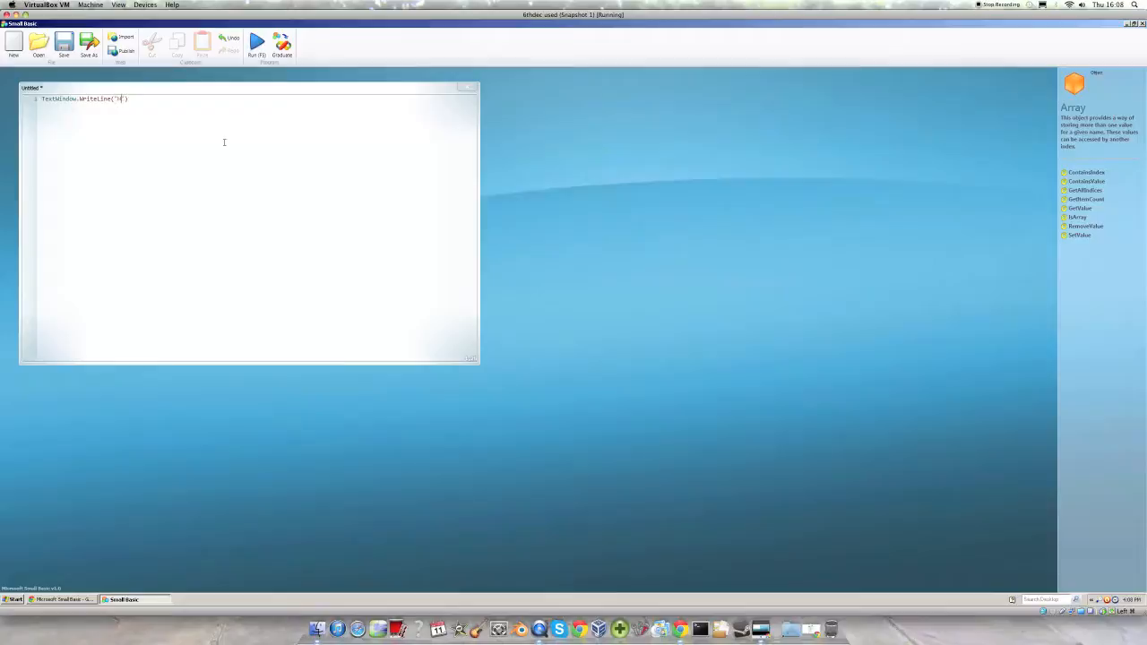
# - Change the printed text to Goodbye, run it, and close the console
pyautogui.write('Goodbye')
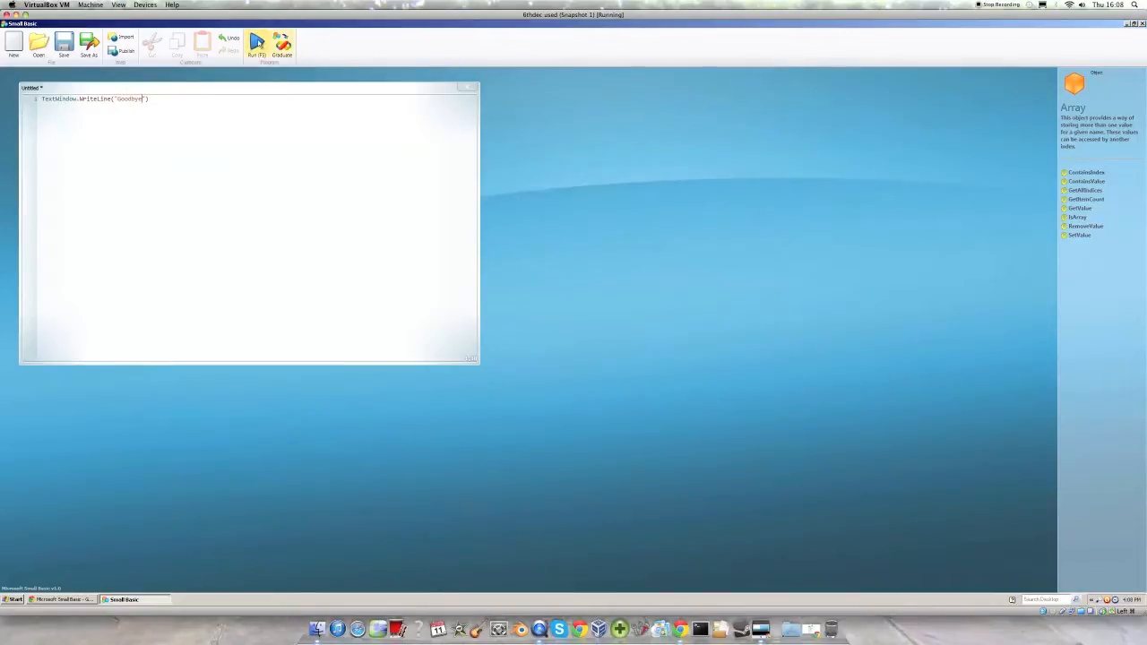
pyautogui.click(257, 42)
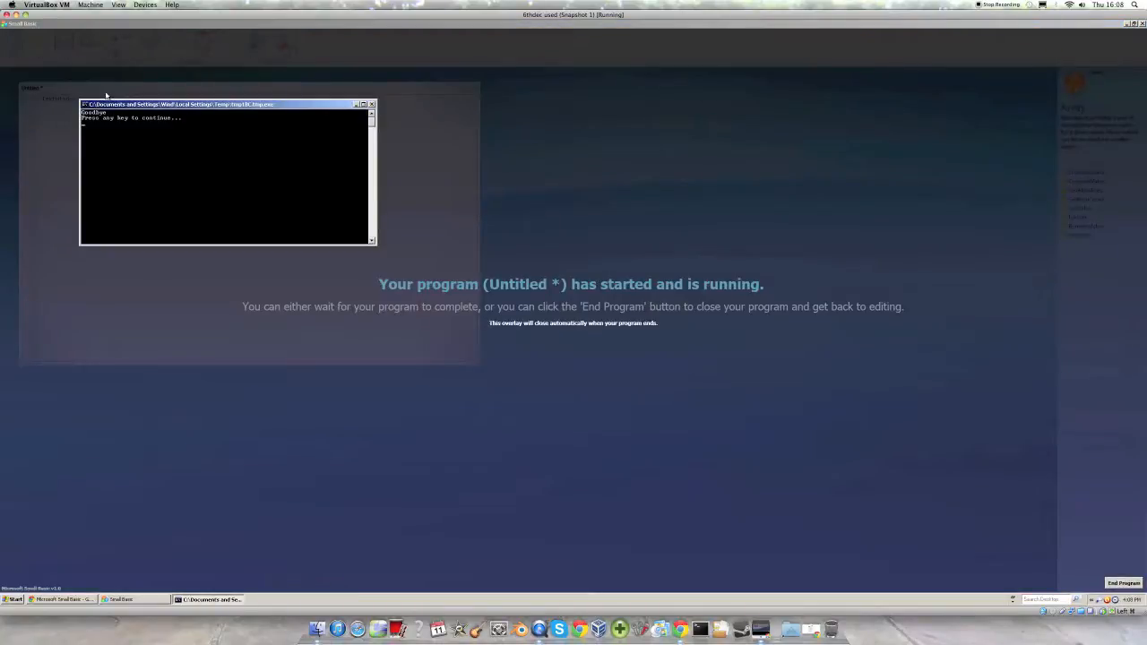
pyautogui.click(1124, 583)
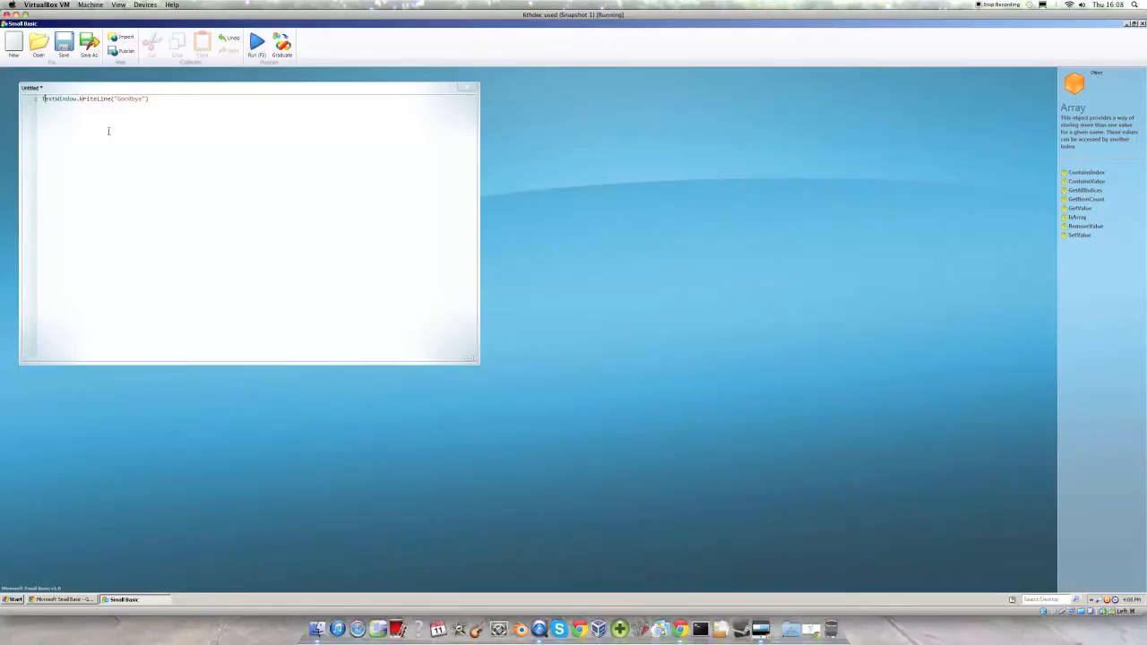
# - Add TextWindow.BackgroundColor = "Red" above WriteLine, run, and close the console
pyautogui.click(61, 98)
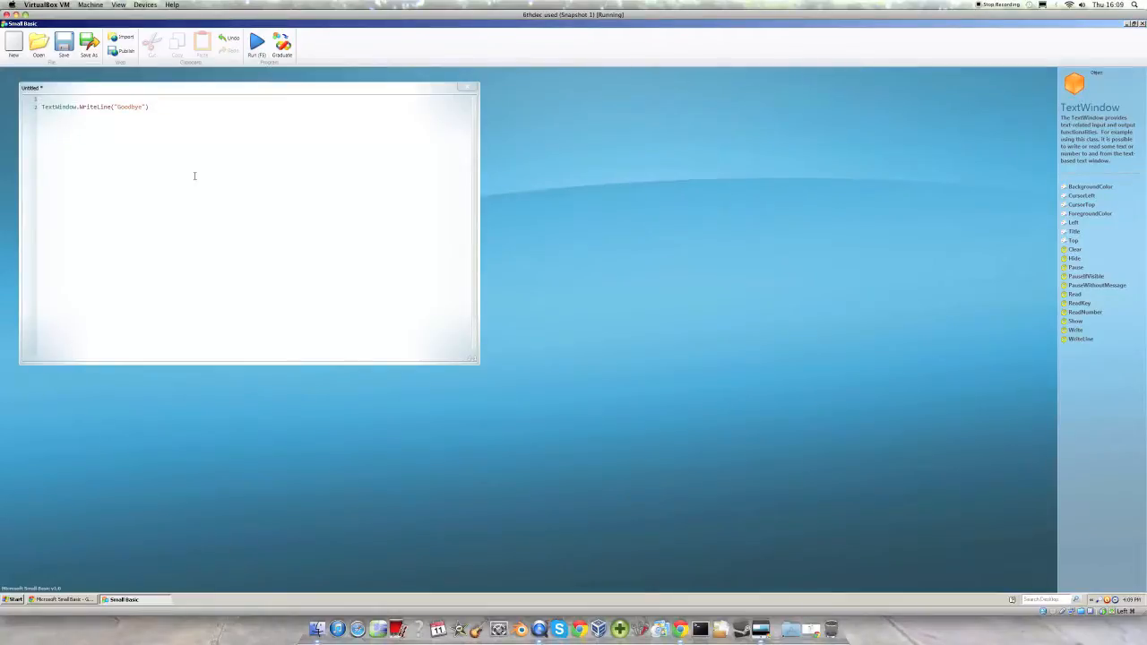
pyautogui.write('TextWindow.')
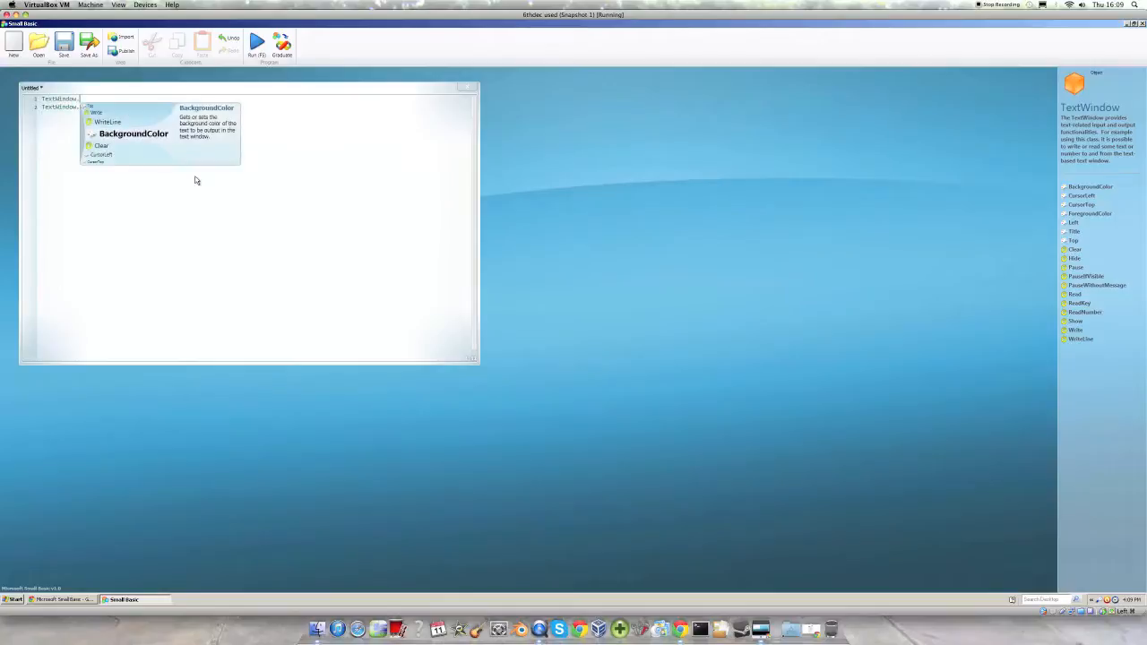
pyautogui.write('BackgroundColor')
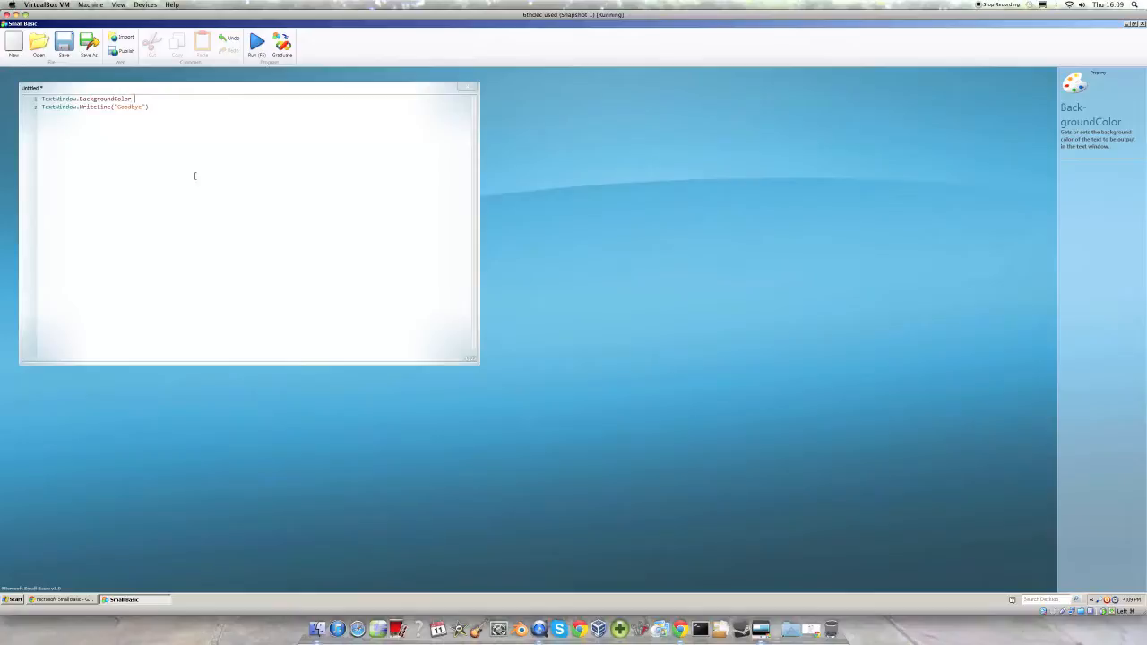
pyautogui.write('= "Red')
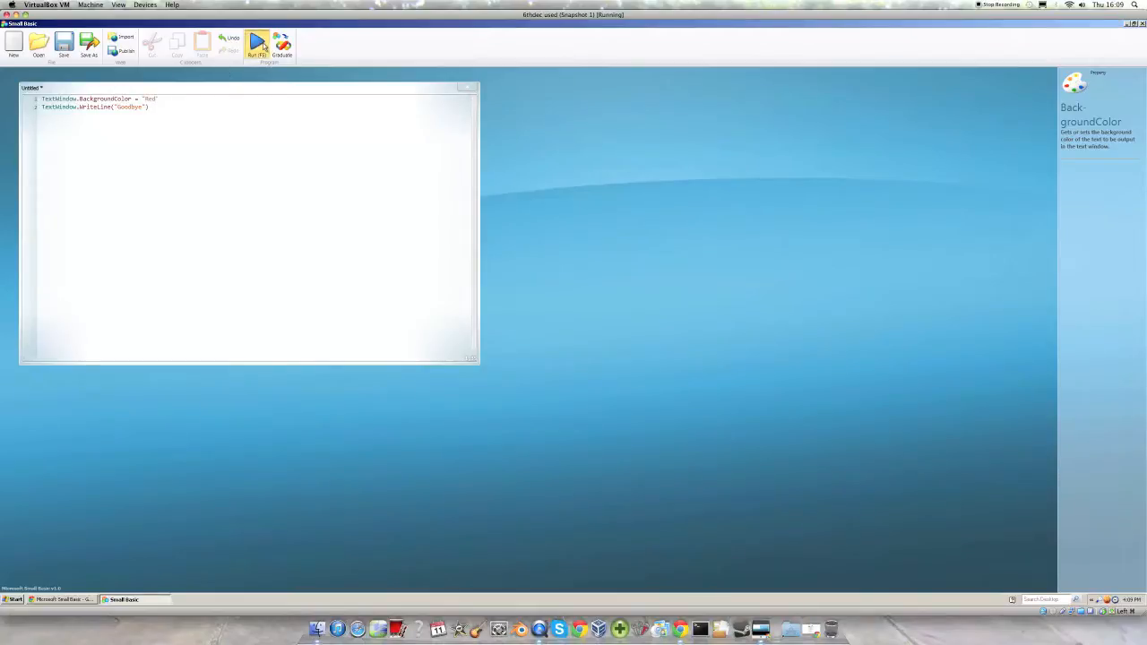
pyautogui.click(257, 42)
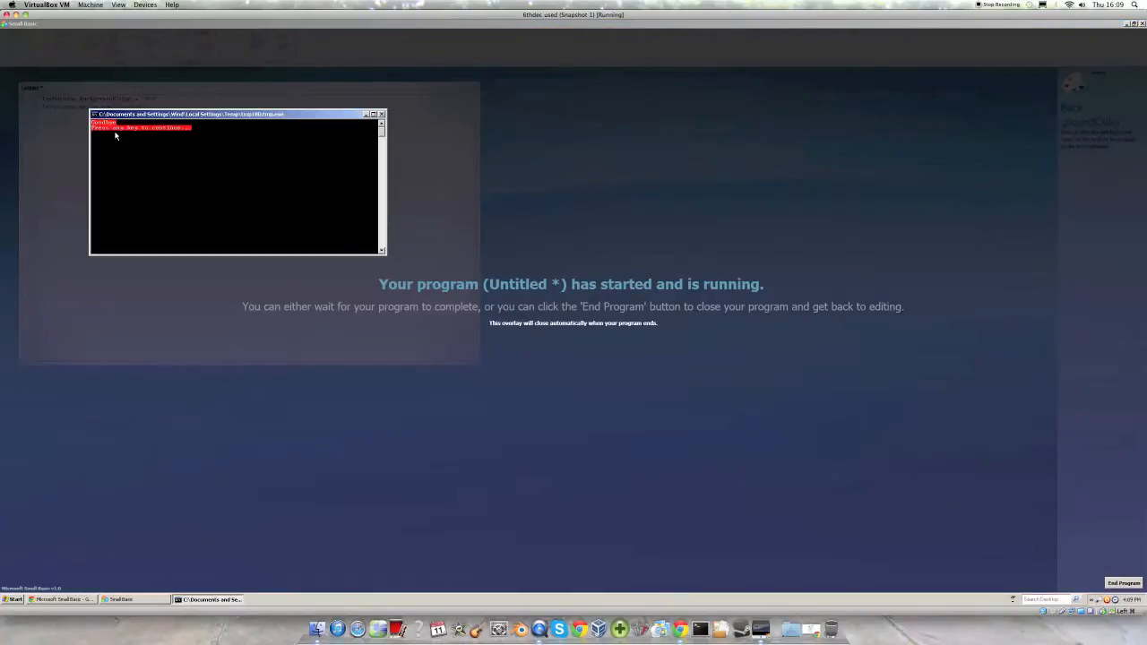
pyautogui.click(1124, 583)
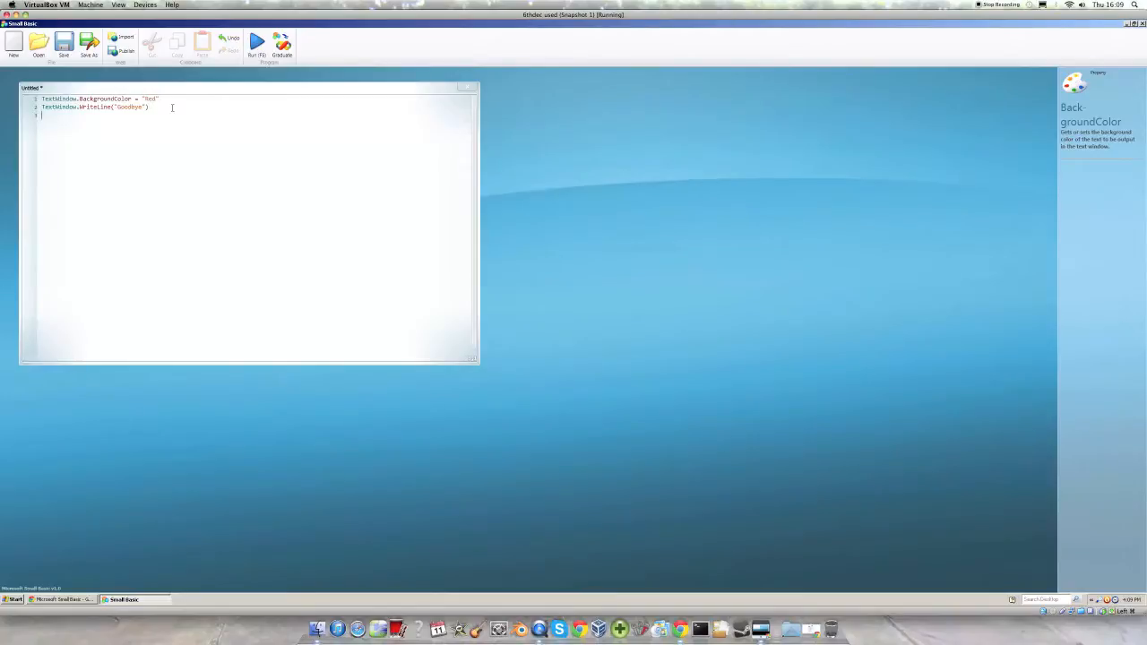
# - Replace "Goodbye" with Clock.Year in WriteLine, run it, and end the program
pyautogui.write('B')
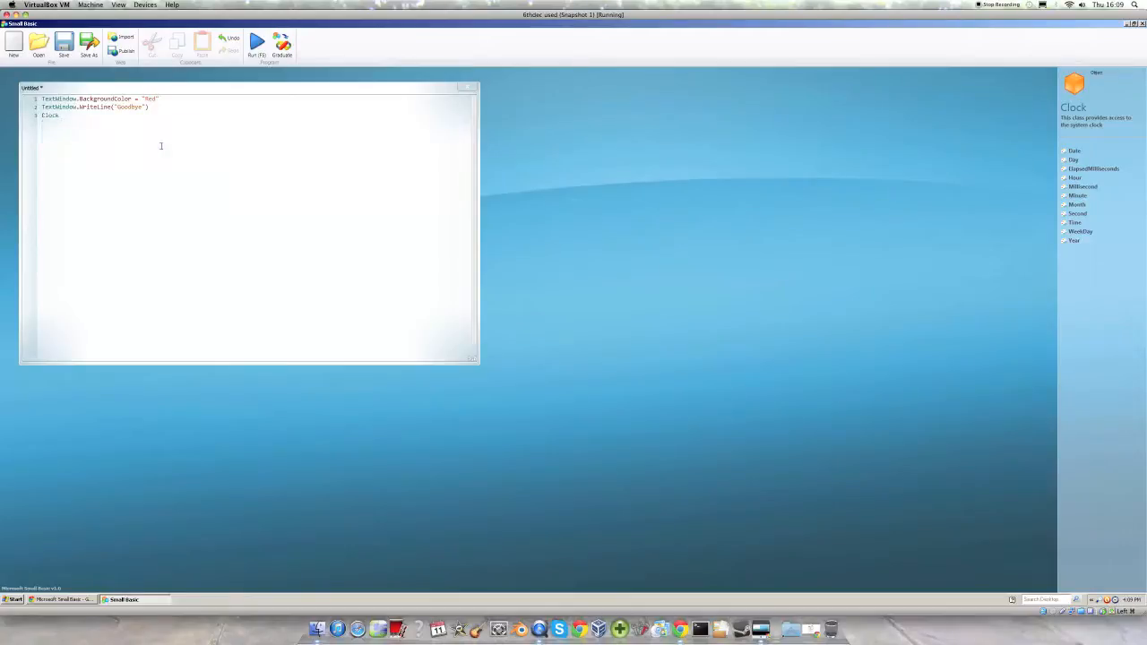
pyautogui.write('.')
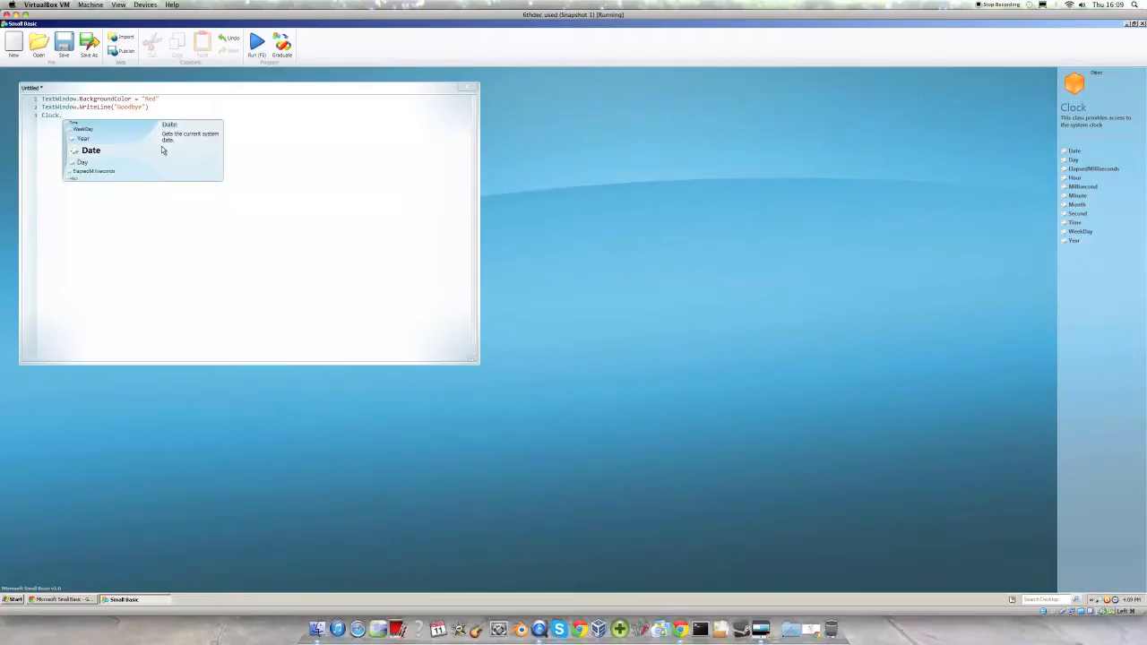
pyautogui.click(84, 138)
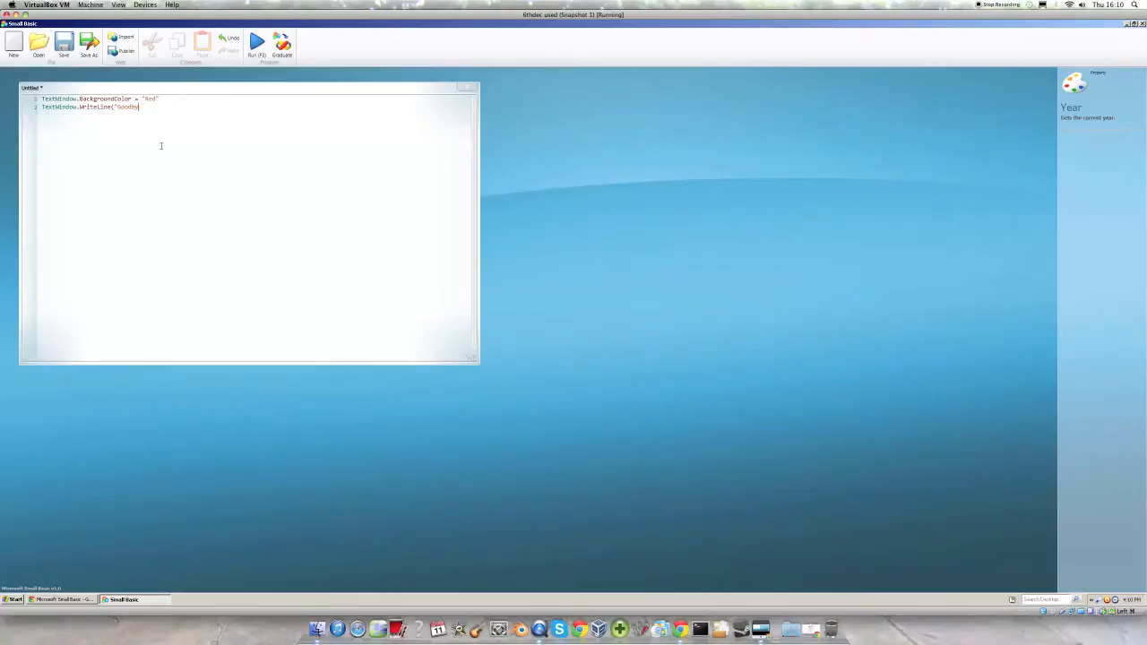
pyautogui.press('backspace')
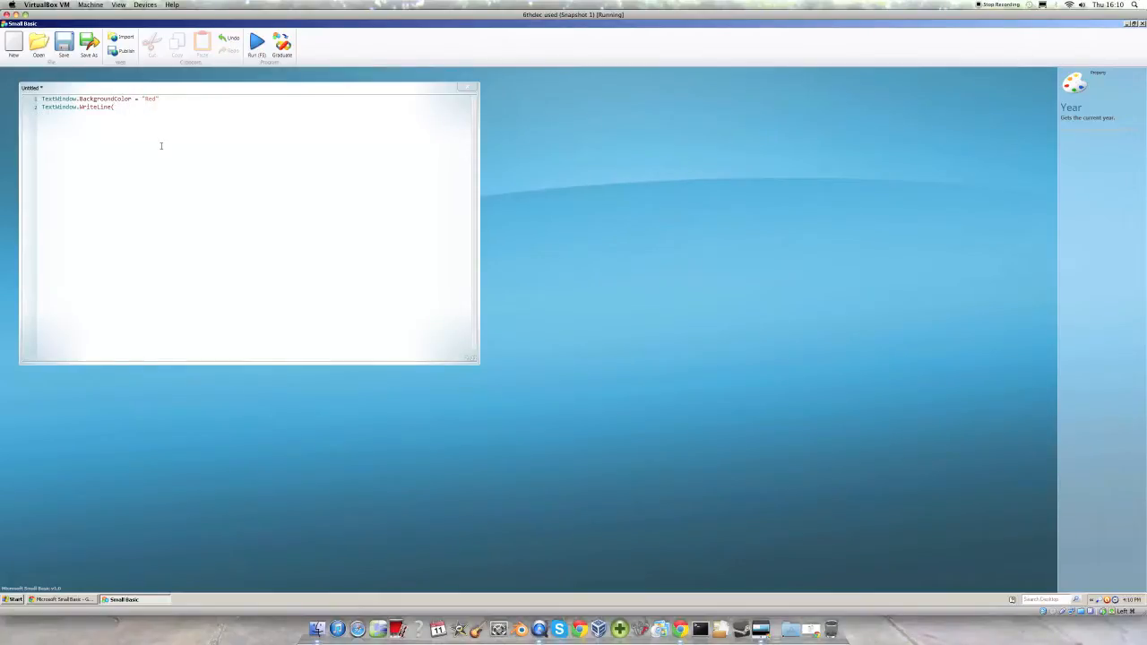
pyautogui.write('Clock.Year')
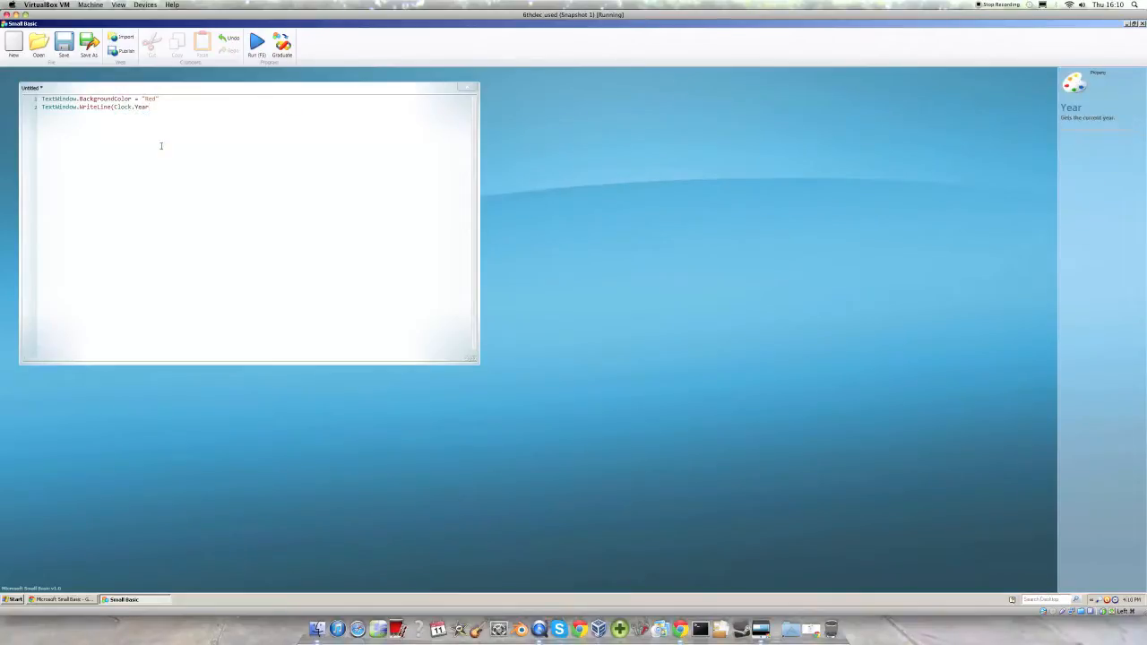
pyautogui.click(257, 43)
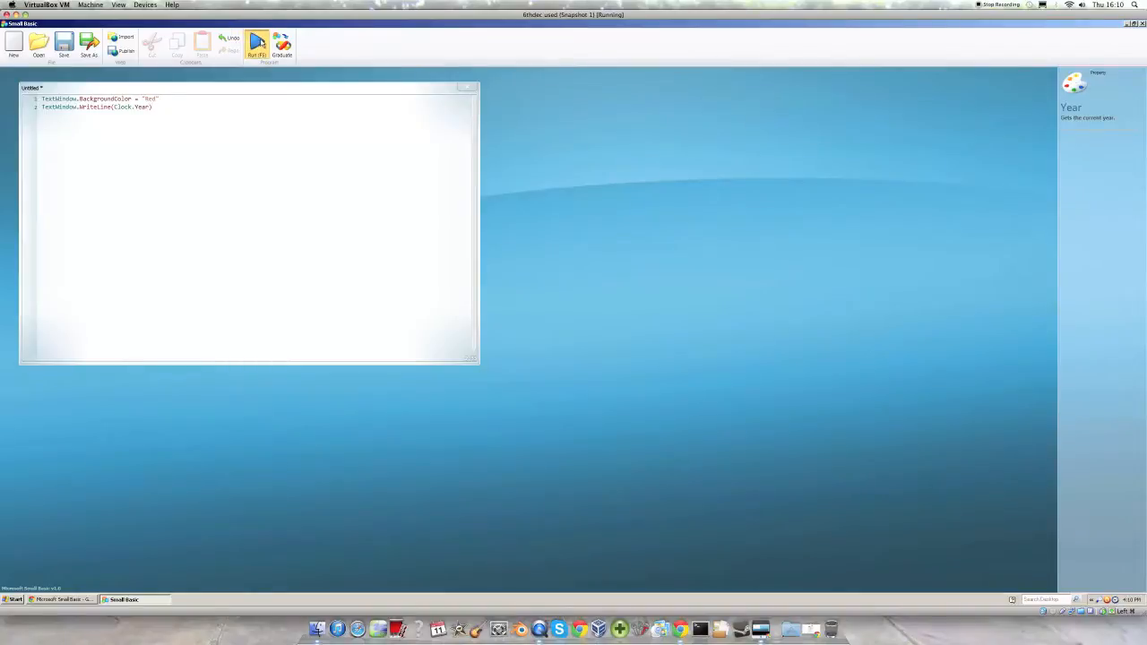
pyautogui.click(257, 42)
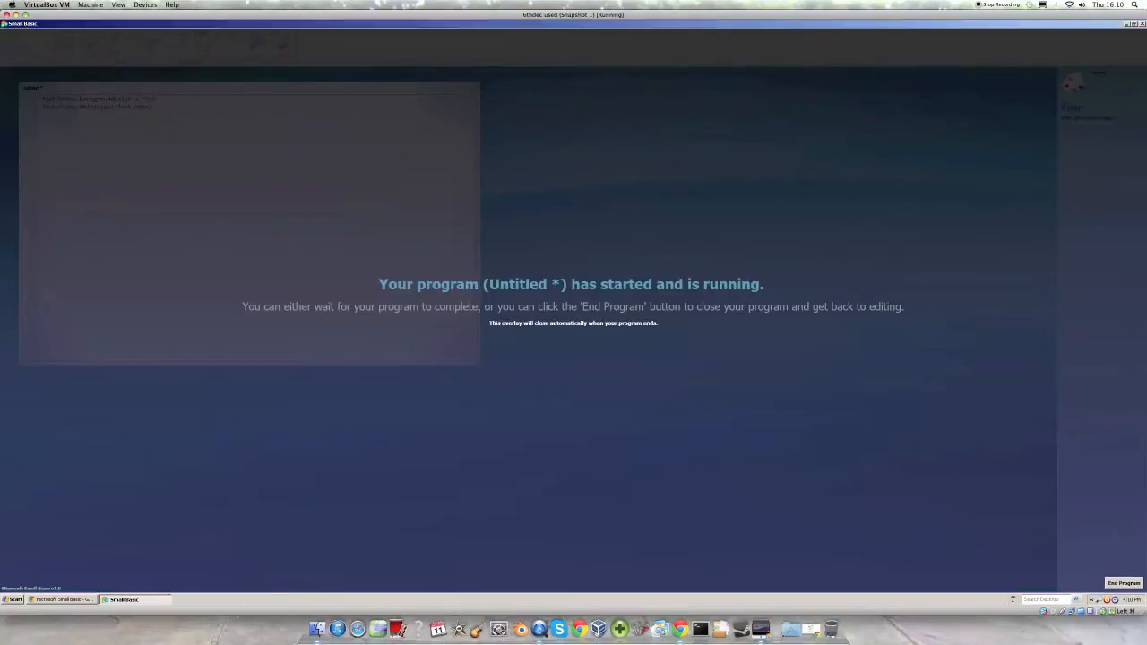
pyautogui.click(1123, 583)
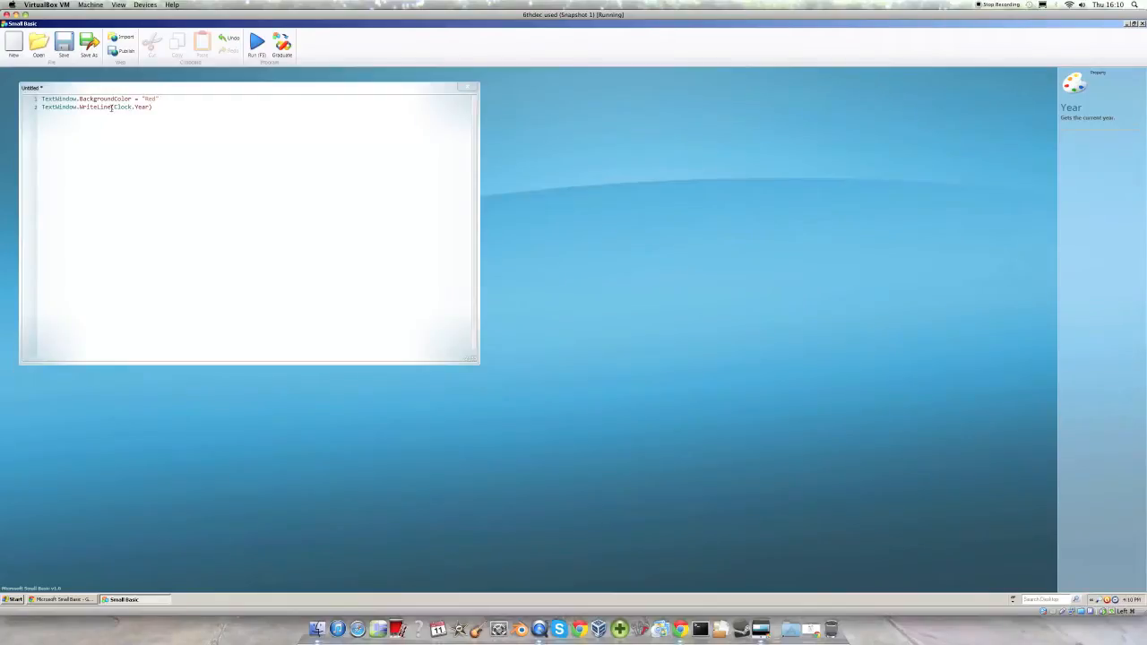